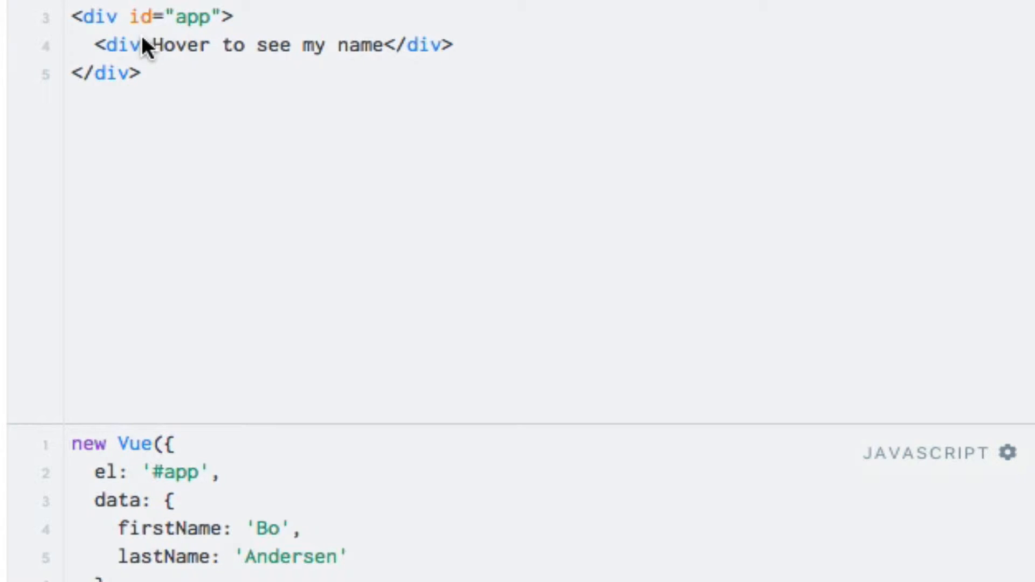
Add an empty v-bind:title="" attribute to the inner div's opening tag
text(v-bind)
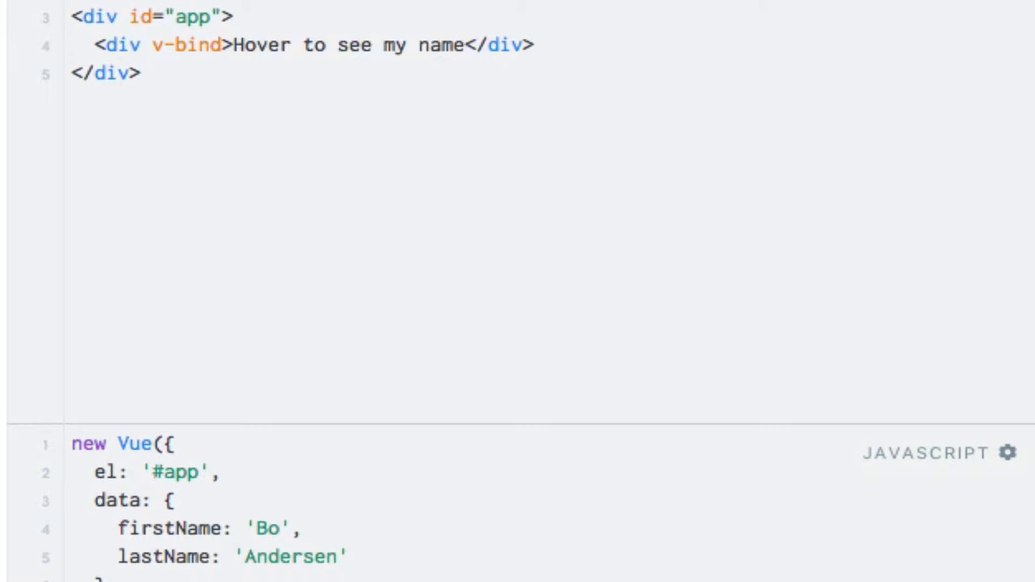
text(:)
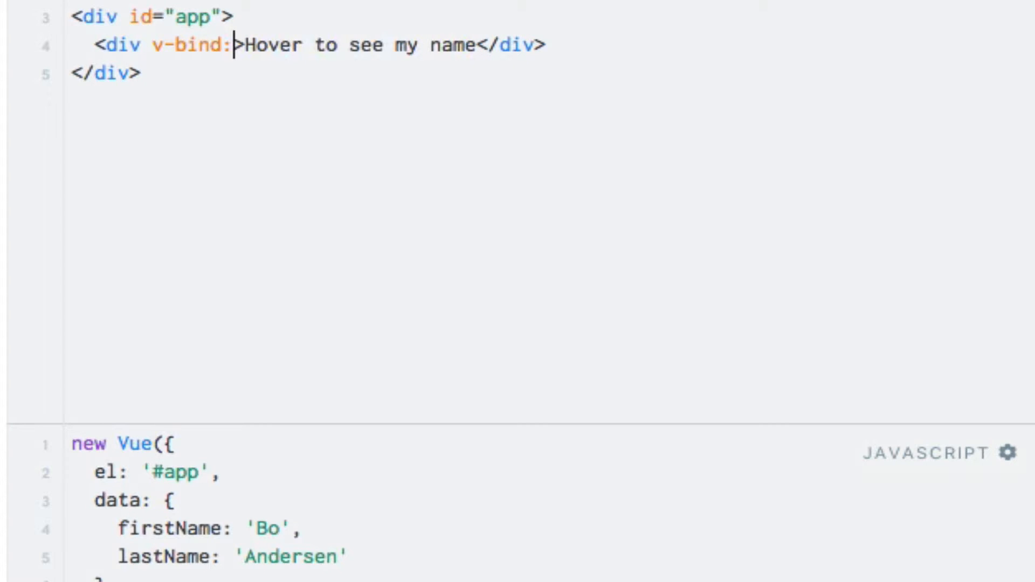
text(title=)
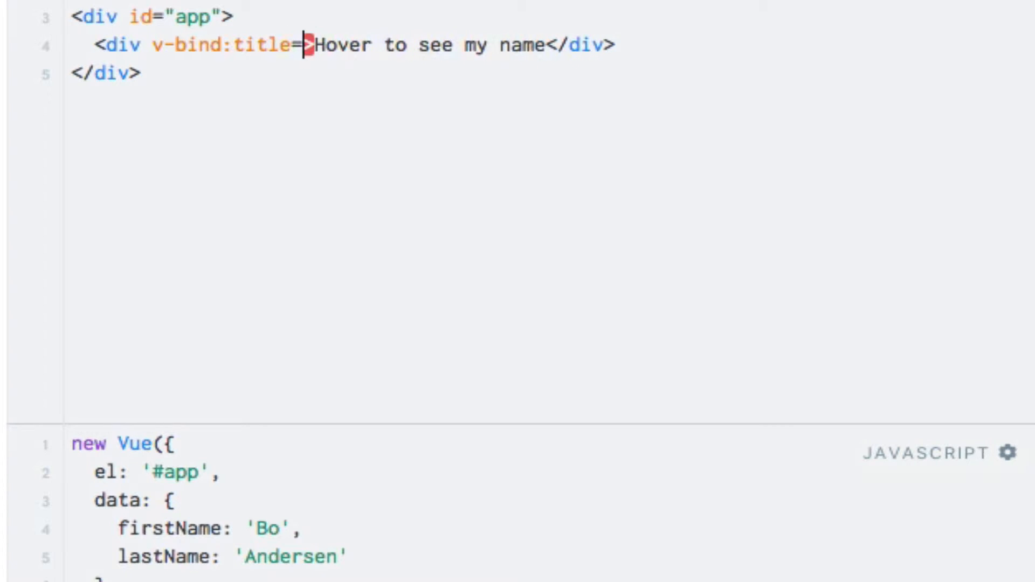
text("")
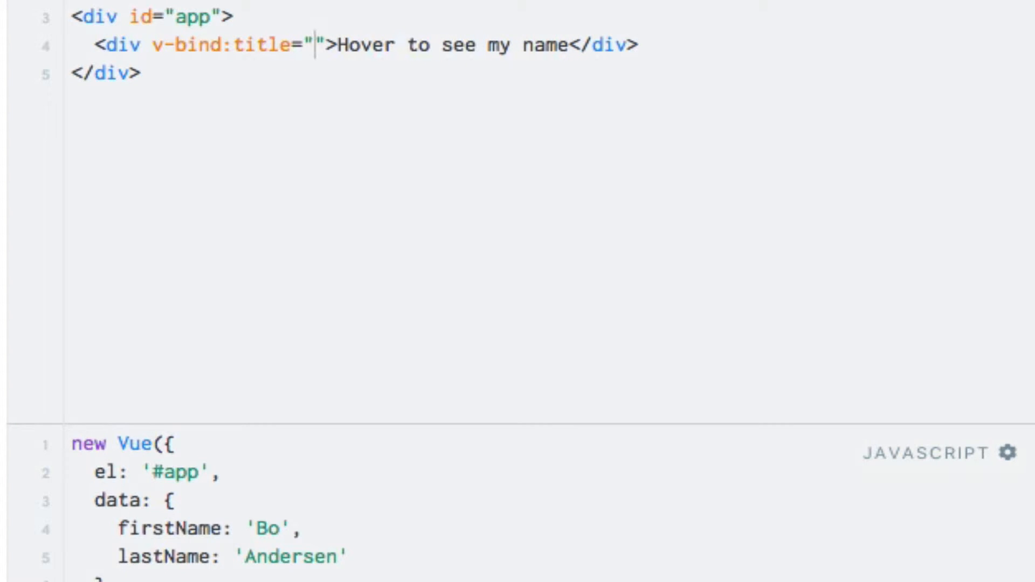
Fill the binding expression with firstName + ' ' + last, heading toward lastName
text(firs)
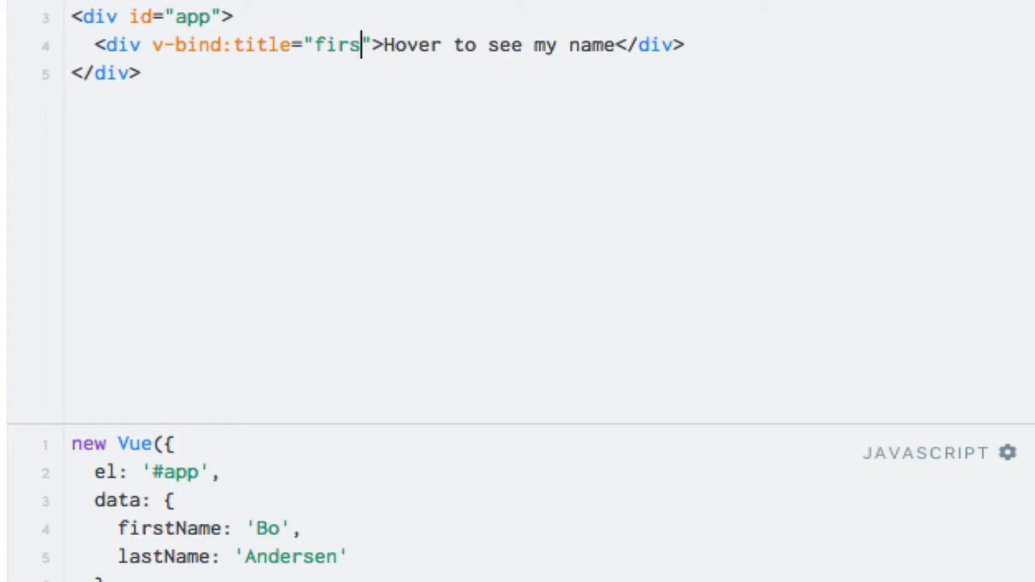
text(tName)
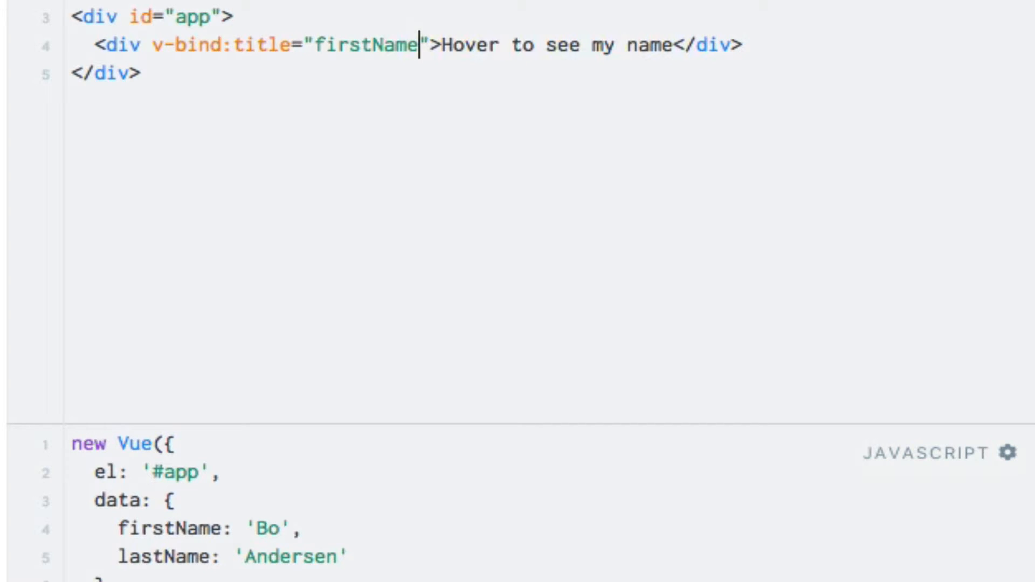
text(" ")
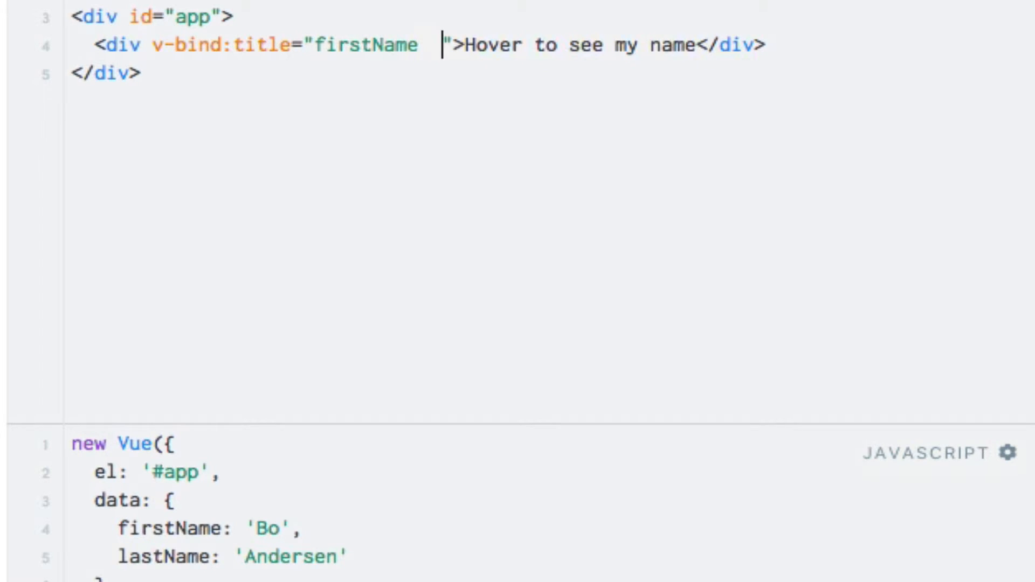
text(+ ' ')
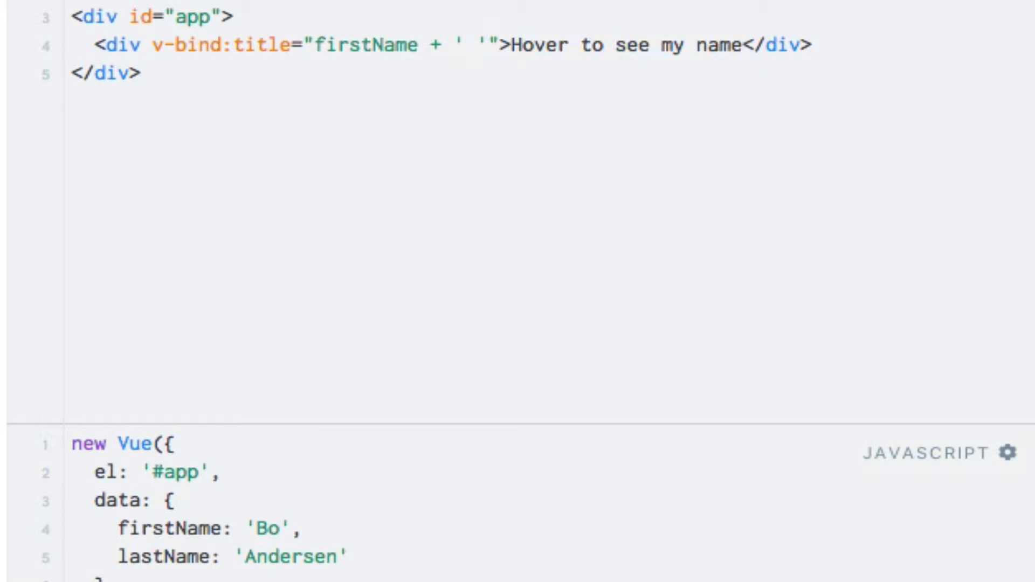
text(+ lastName)
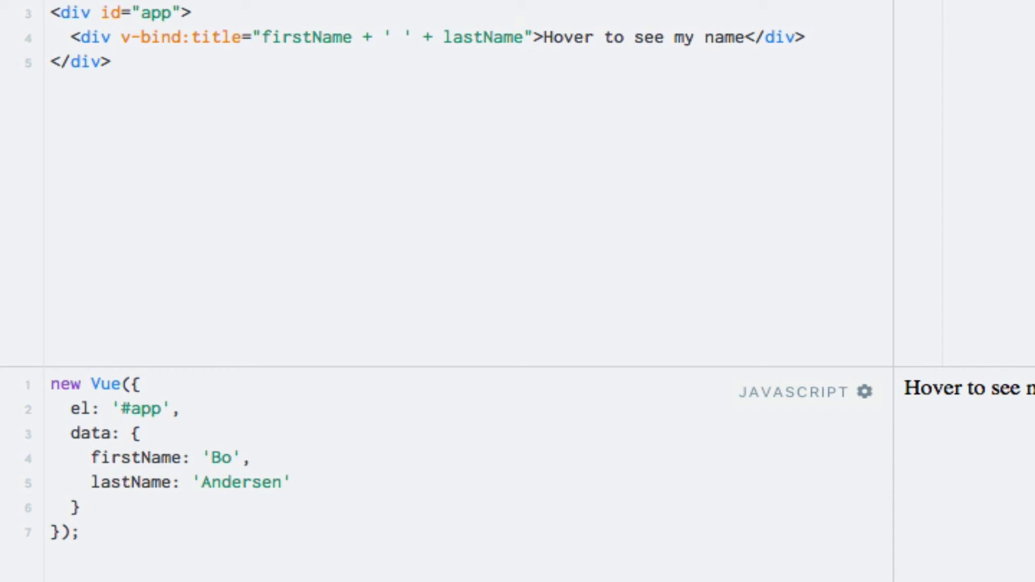
Place the cursor back at the end of the title expression after lastName
click(521, 37)
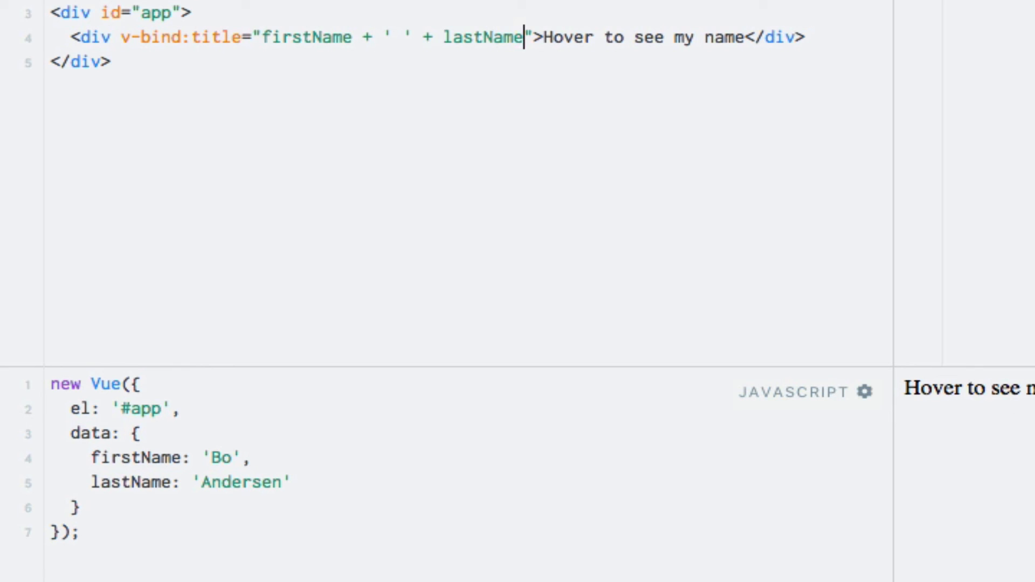